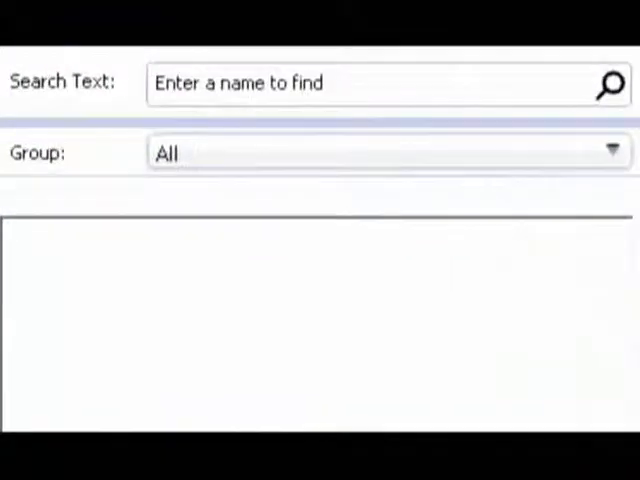
text(burke)
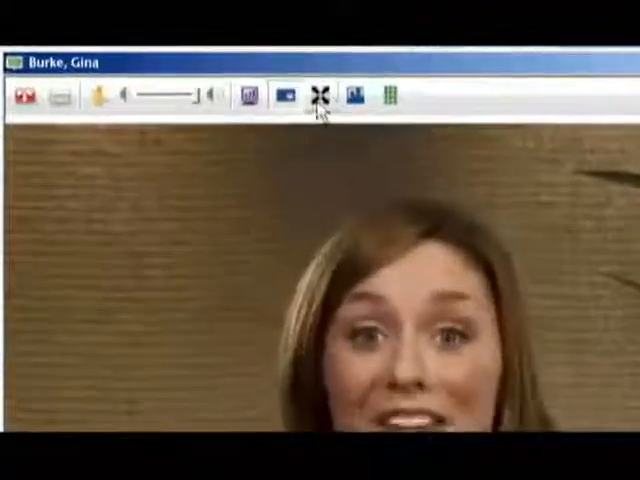
Step: Share the presentation slide into the call and draft the IM greeting 'hi june.'
click(318, 92)
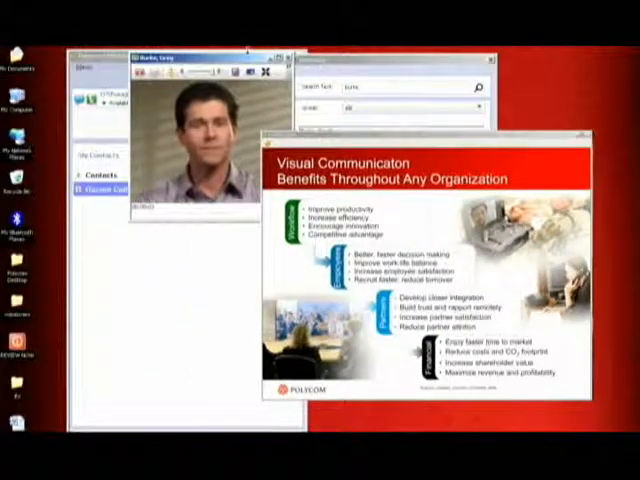
text(hi june.)
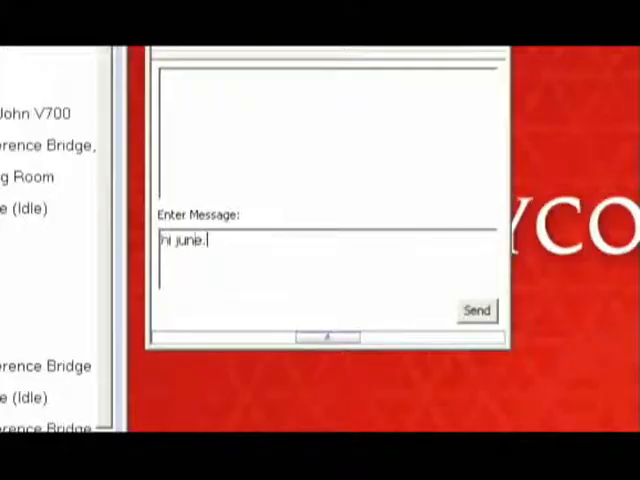